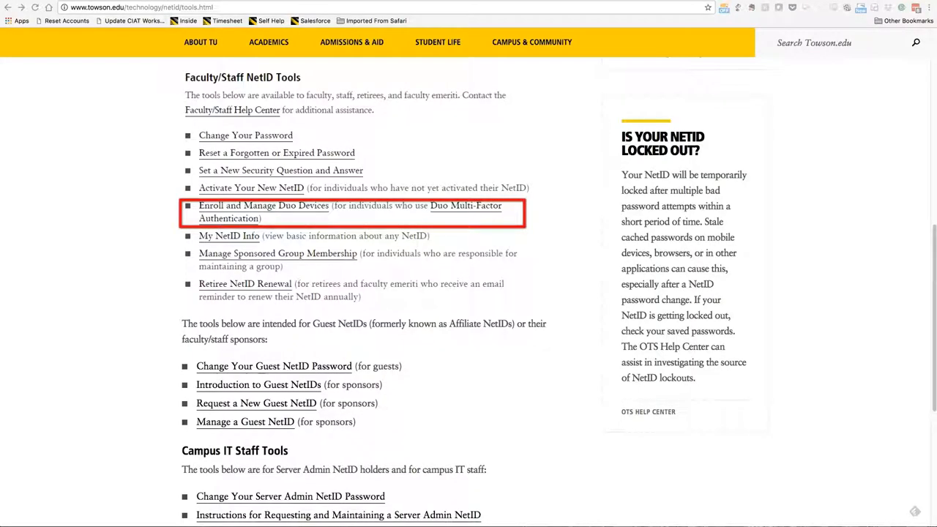
Launch the 'Enroll and Manage Duo Devices' tool from the NetID Tools page
{"action": "left_click", "coordinate": [264, 205]}
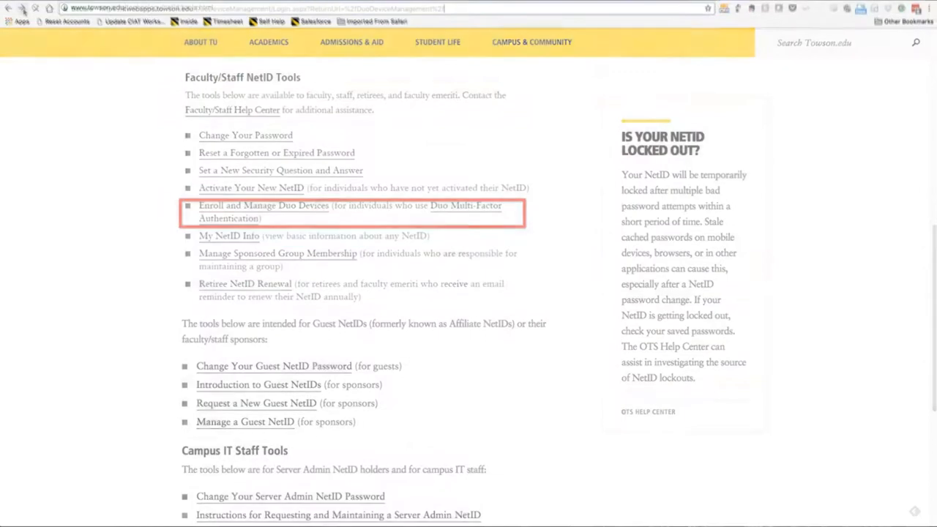
{"action": "left_click", "coordinate": [264, 205]}
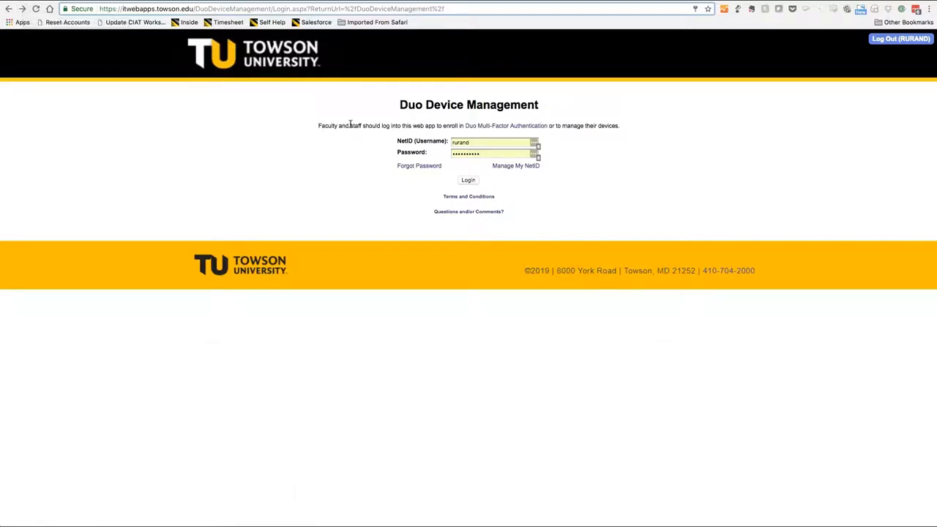
Log in with the pre-filled NetID username and password to reach the Duo eligibility page
{"action": "left_click", "coordinate": [469, 180]}
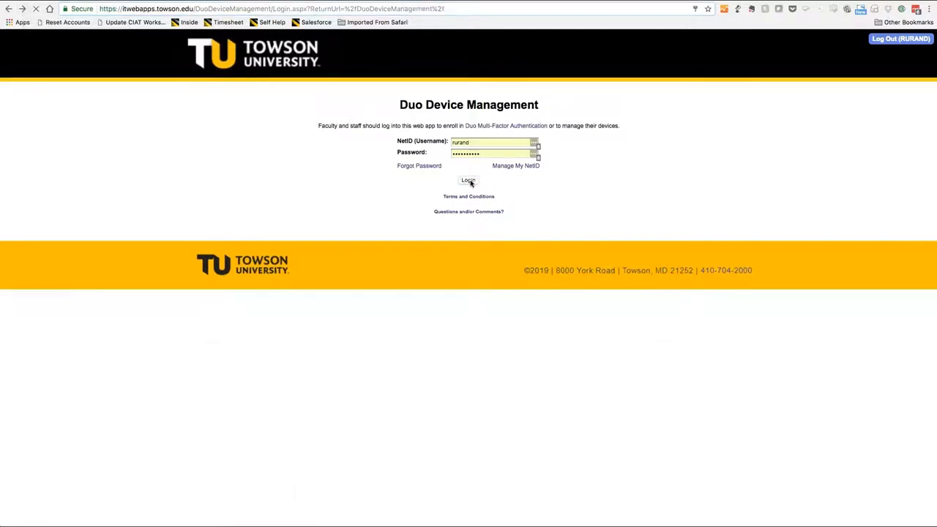
{"action": "left_click", "coordinate": [469, 180]}
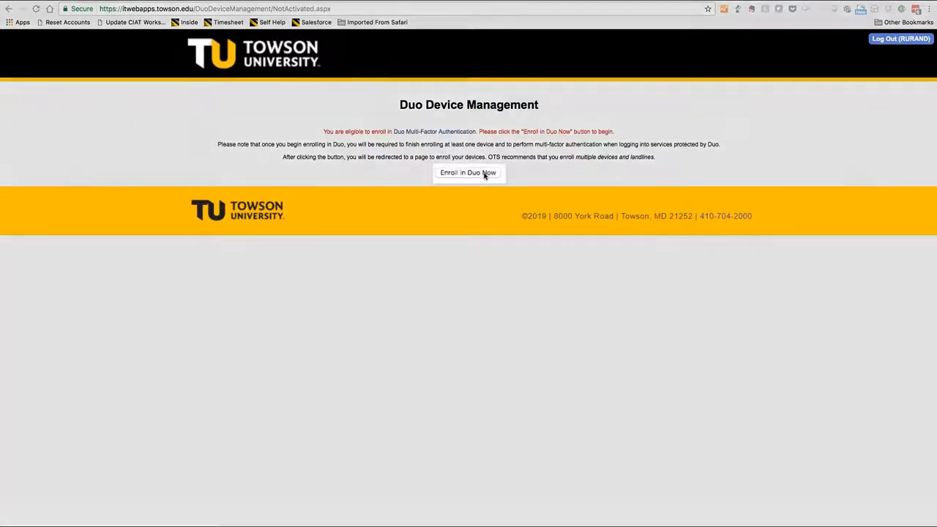
Start Duo enrollment via 'Enroll in Duo Now' and begin the account setup
{"action": "left_click", "coordinate": [469, 172]}
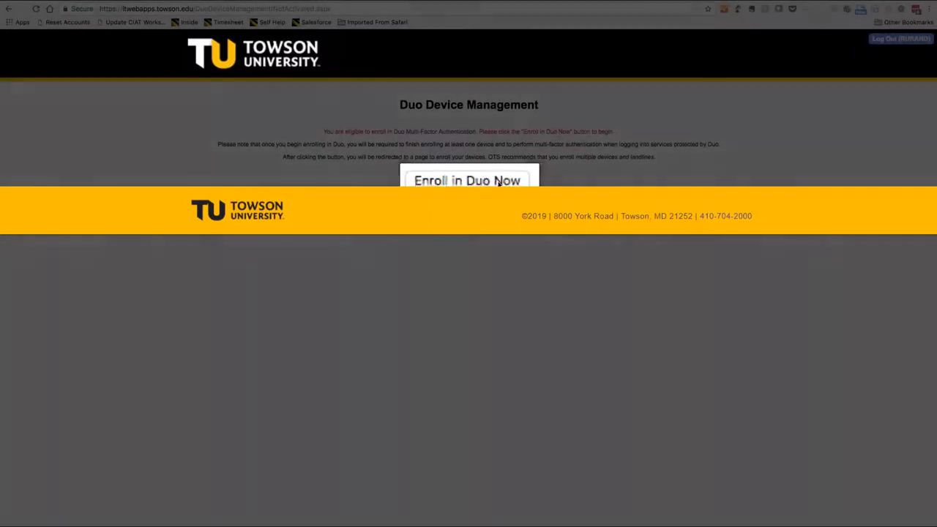
{"action": "left_click", "coordinate": [468, 180]}
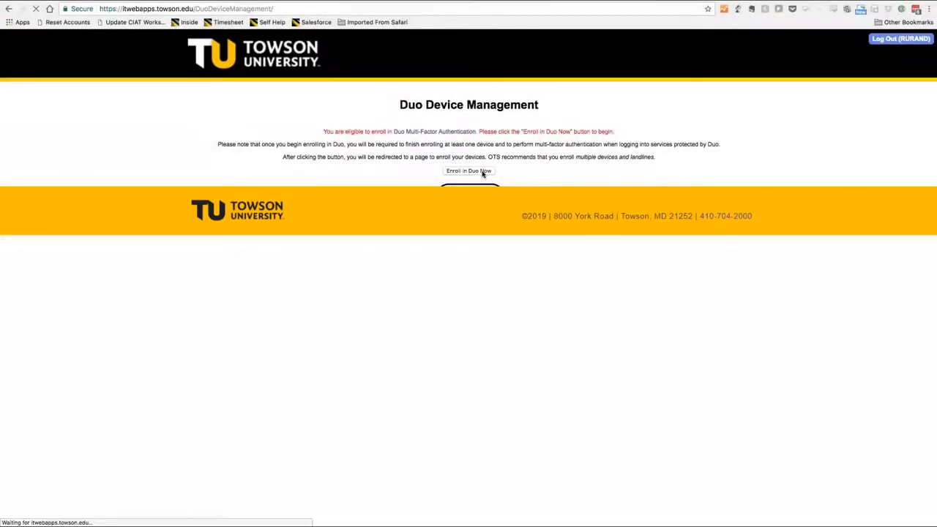
{"action": "left_click", "coordinate": [468, 170]}
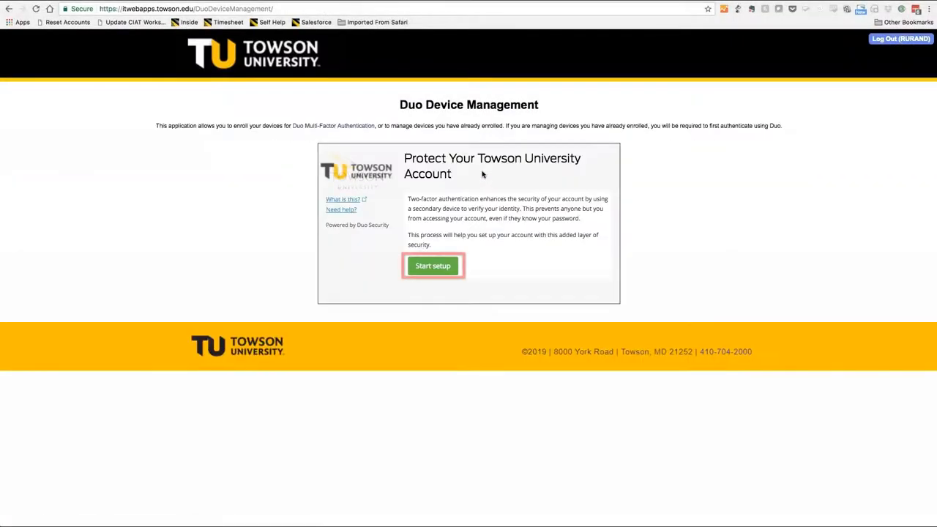
{"action": "left_click", "coordinate": [434, 267]}
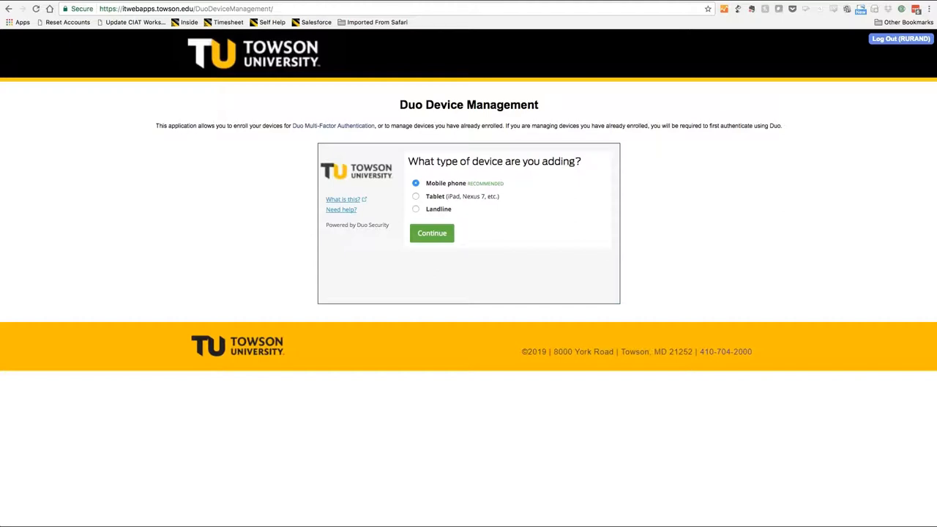
Select Landline as the device type and continue to phone number entry
{"action": "left_click", "coordinate": [416, 209]}
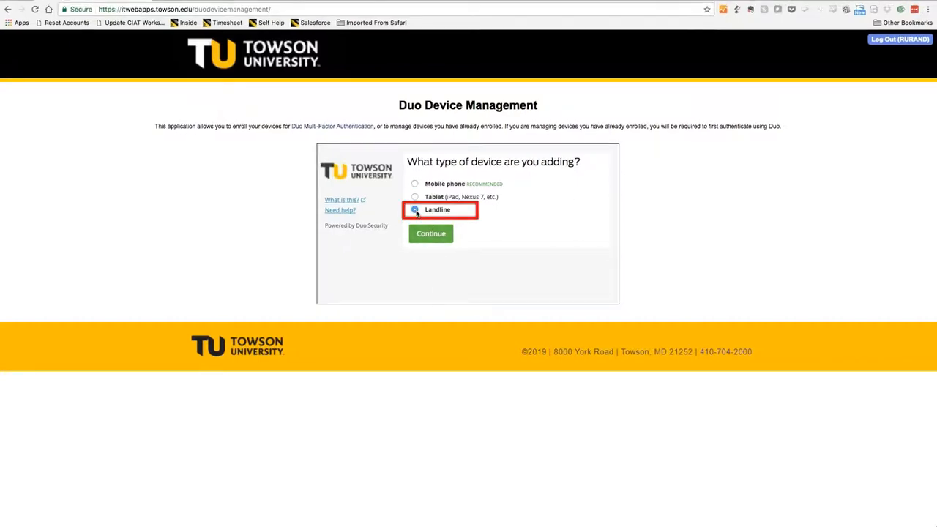
{"action": "left_click", "coordinate": [431, 233]}
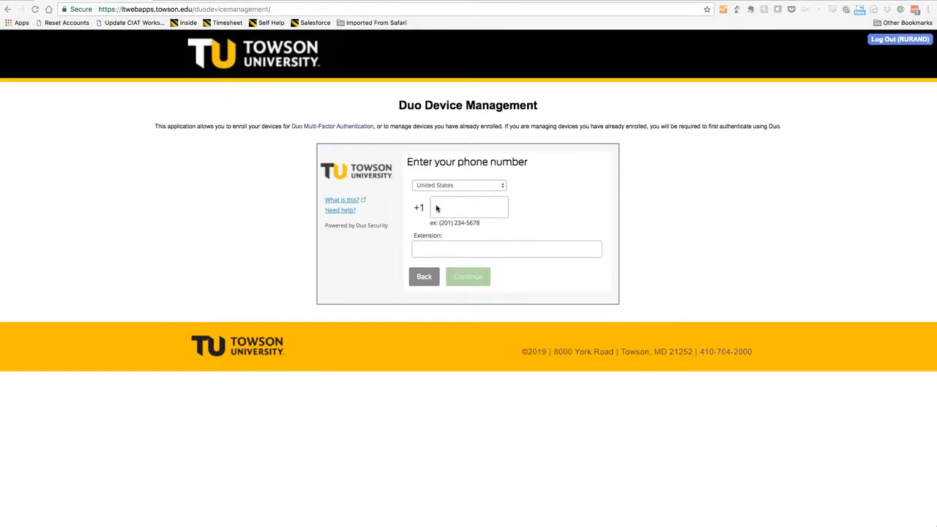
Enter and confirm the landline number, finish enrollment, and show its Device Options
{"action": "left_click", "coordinate": [468, 206]}
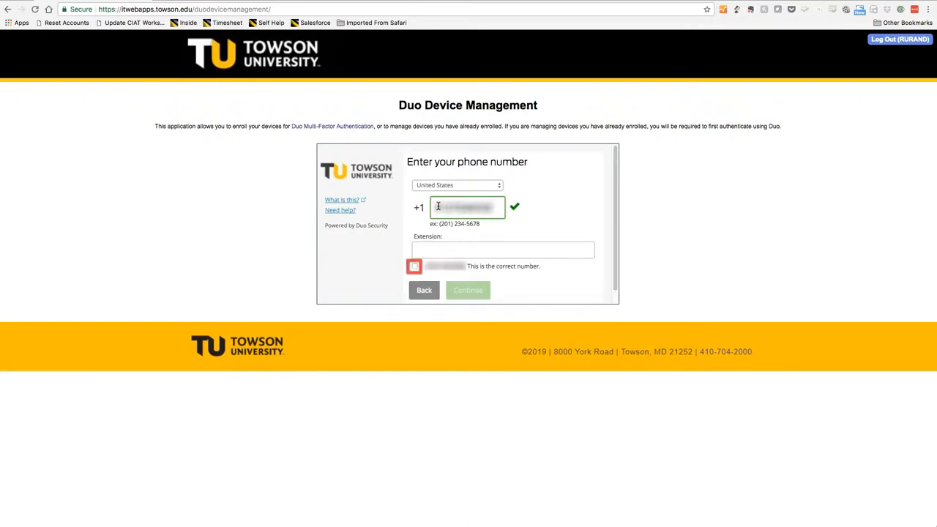
{"action": "left_click", "coordinate": [415, 267]}
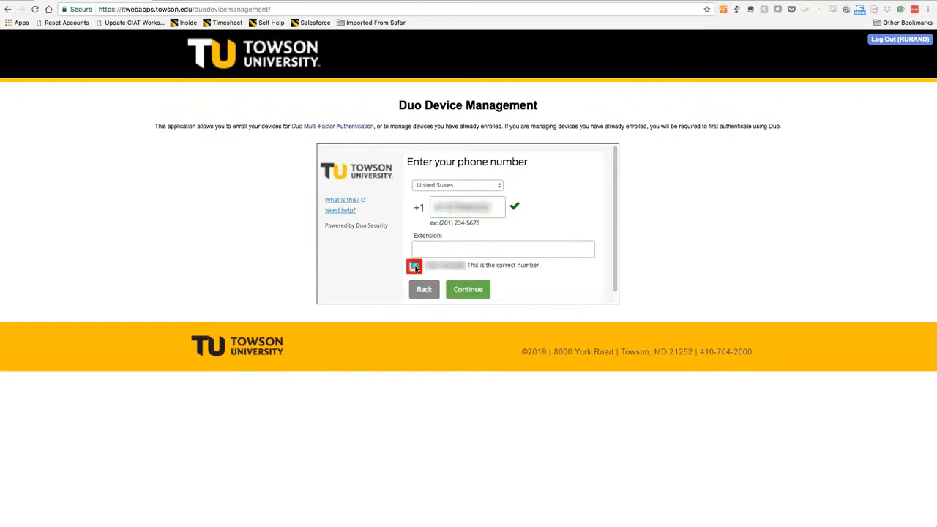
{"action": "left_click", "coordinate": [469, 290]}
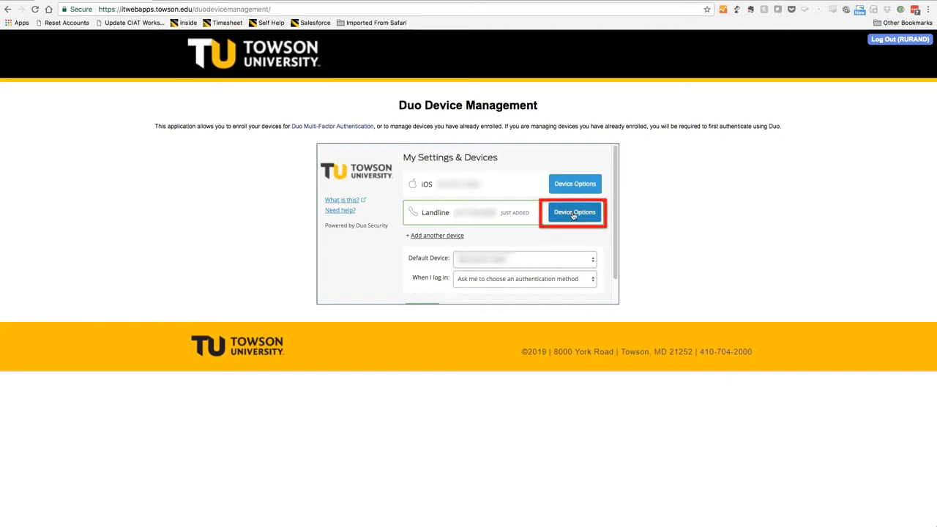
{"action": "left_click", "coordinate": [575, 212]}
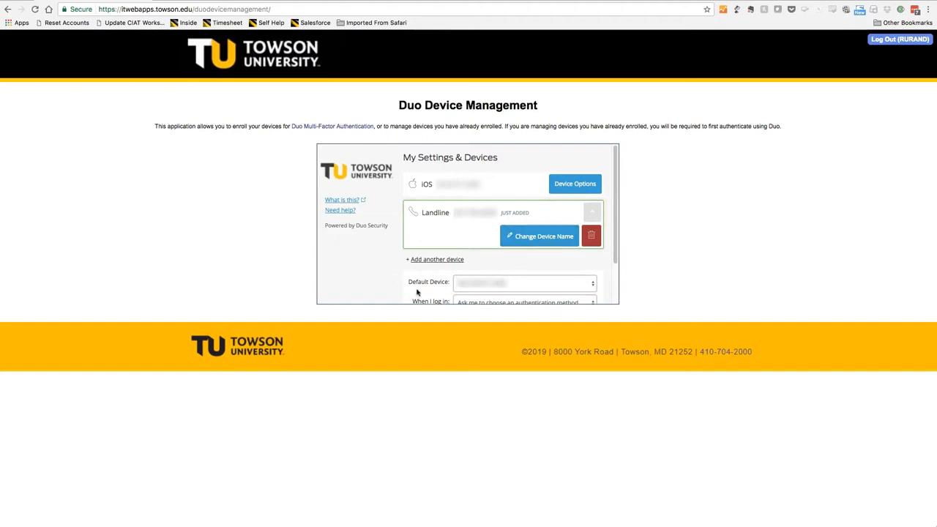